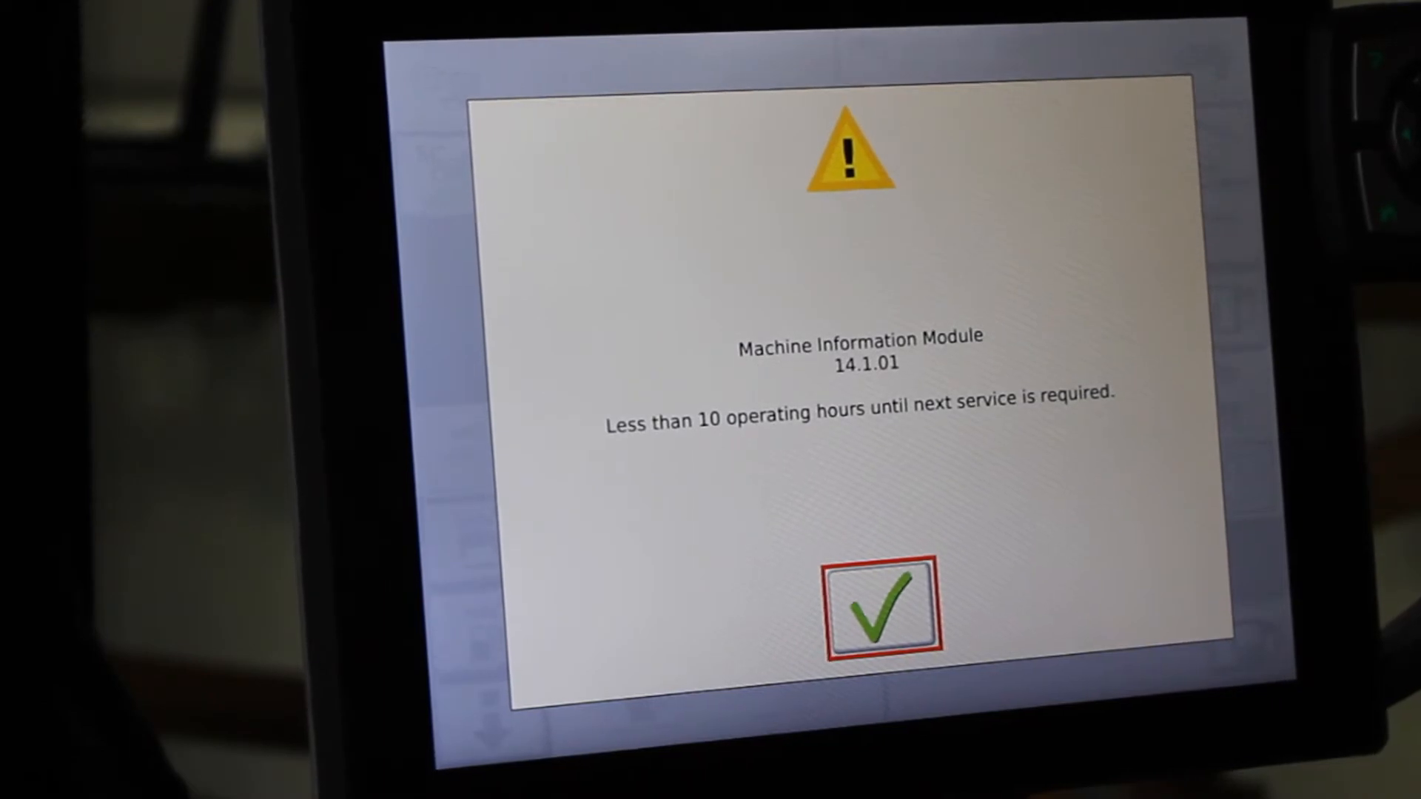
Acknowledge the service reminder and navigate via Maintenance and Diagnostics to the Service Planning interval list.
{"action": "left_click", "coordinate": [878, 608]}
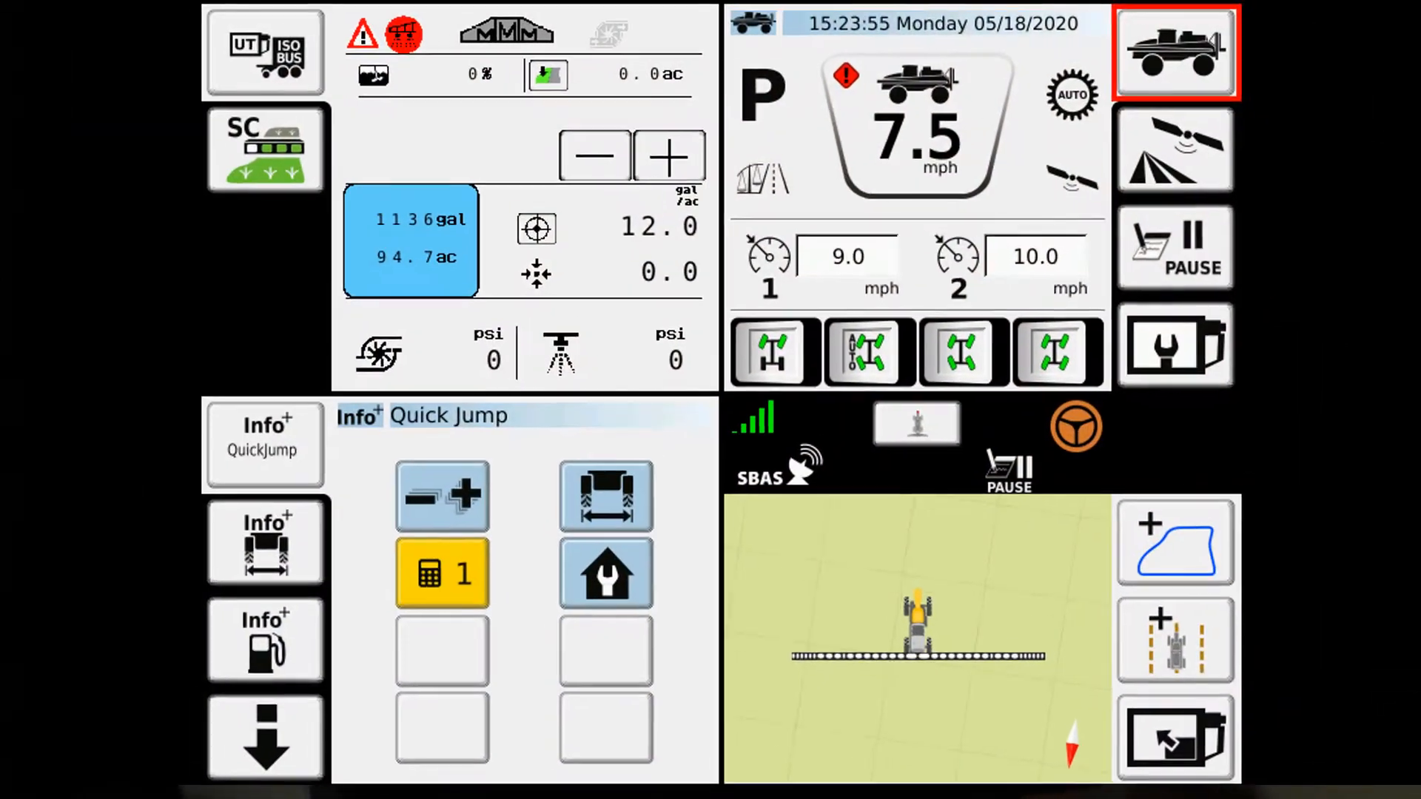
{"action": "left_click", "coordinate": [1174, 52]}
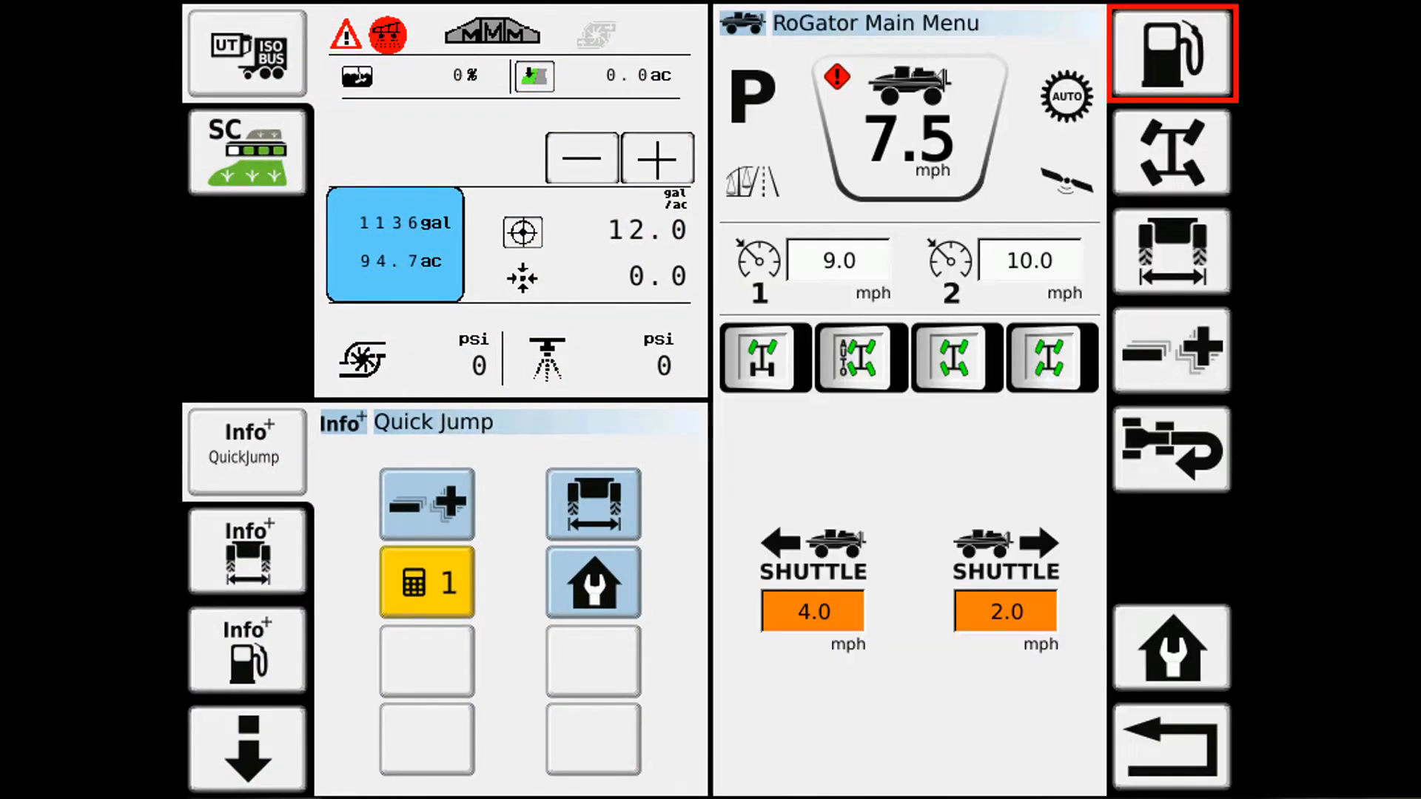
{"action": "left_click", "coordinate": [1170, 53]}
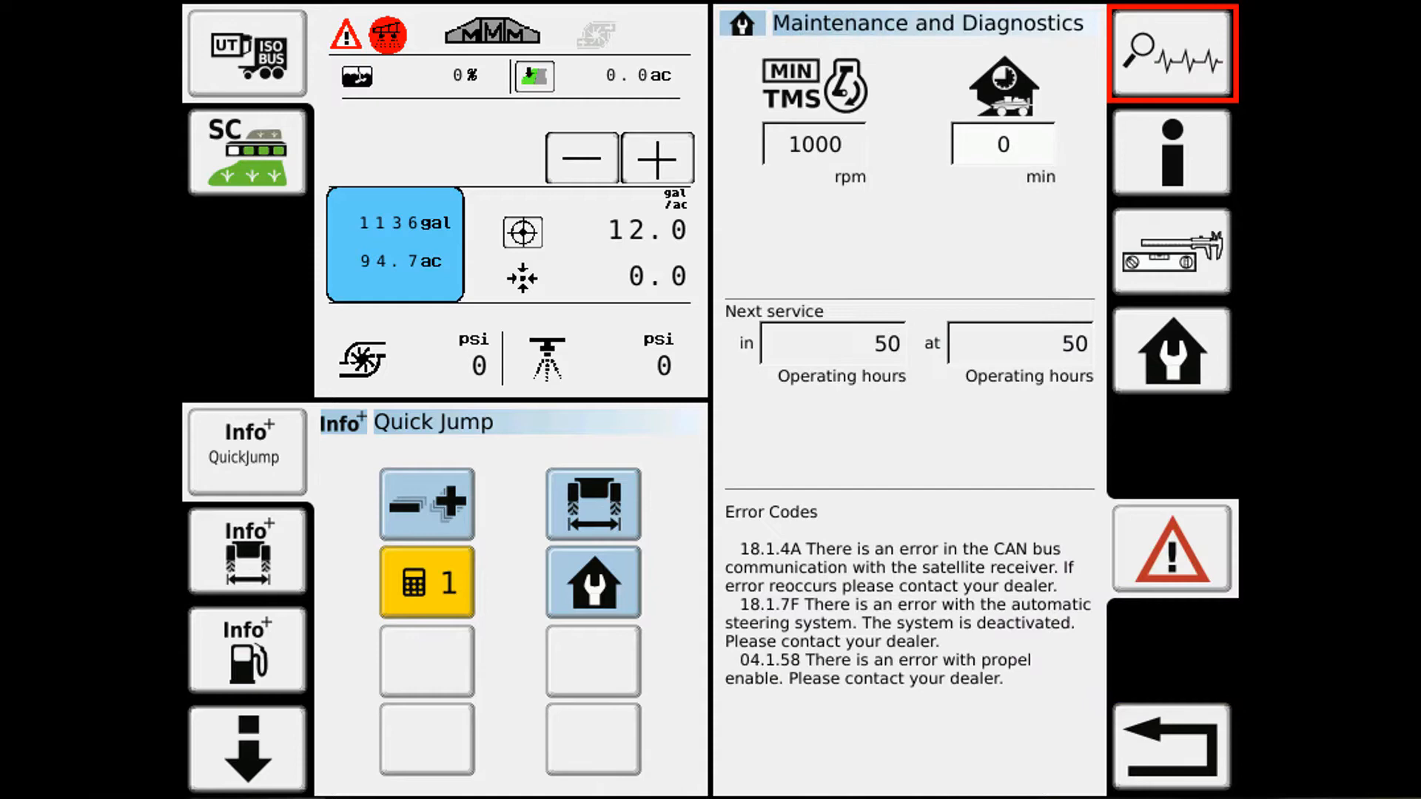
{"action": "left_click", "coordinate": [1170, 152]}
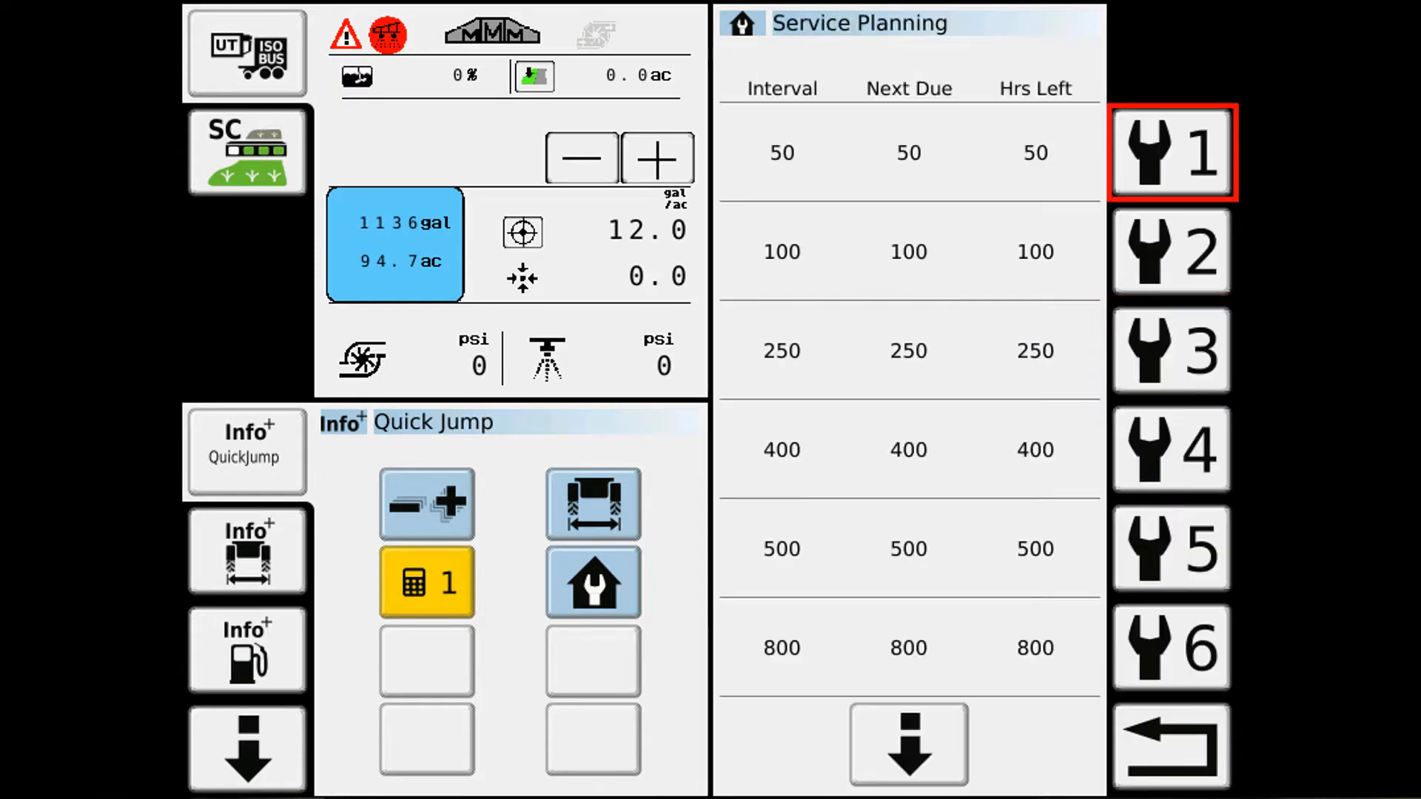
{"action": "left_click", "coordinate": [782, 87]}
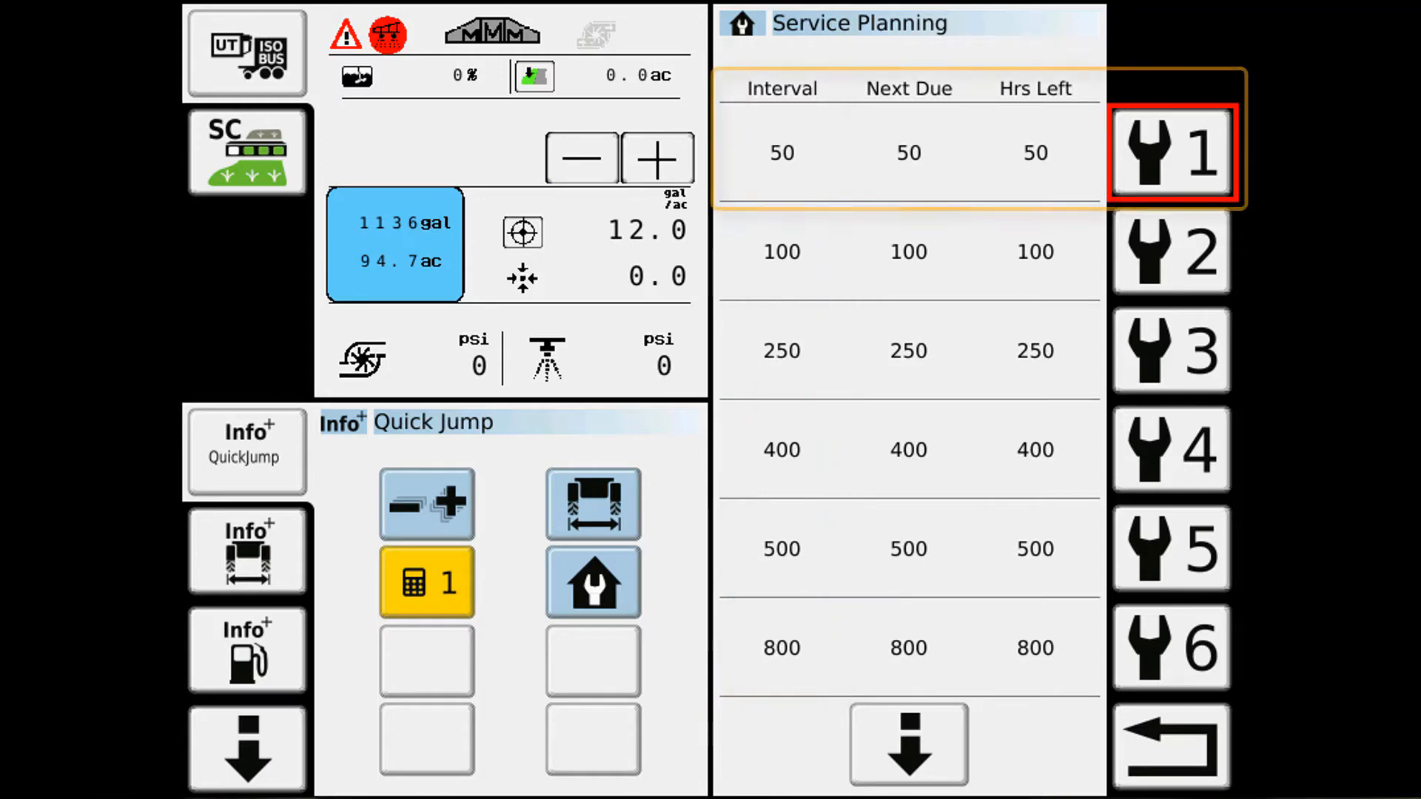
{"action": "left_click", "coordinate": [1169, 153]}
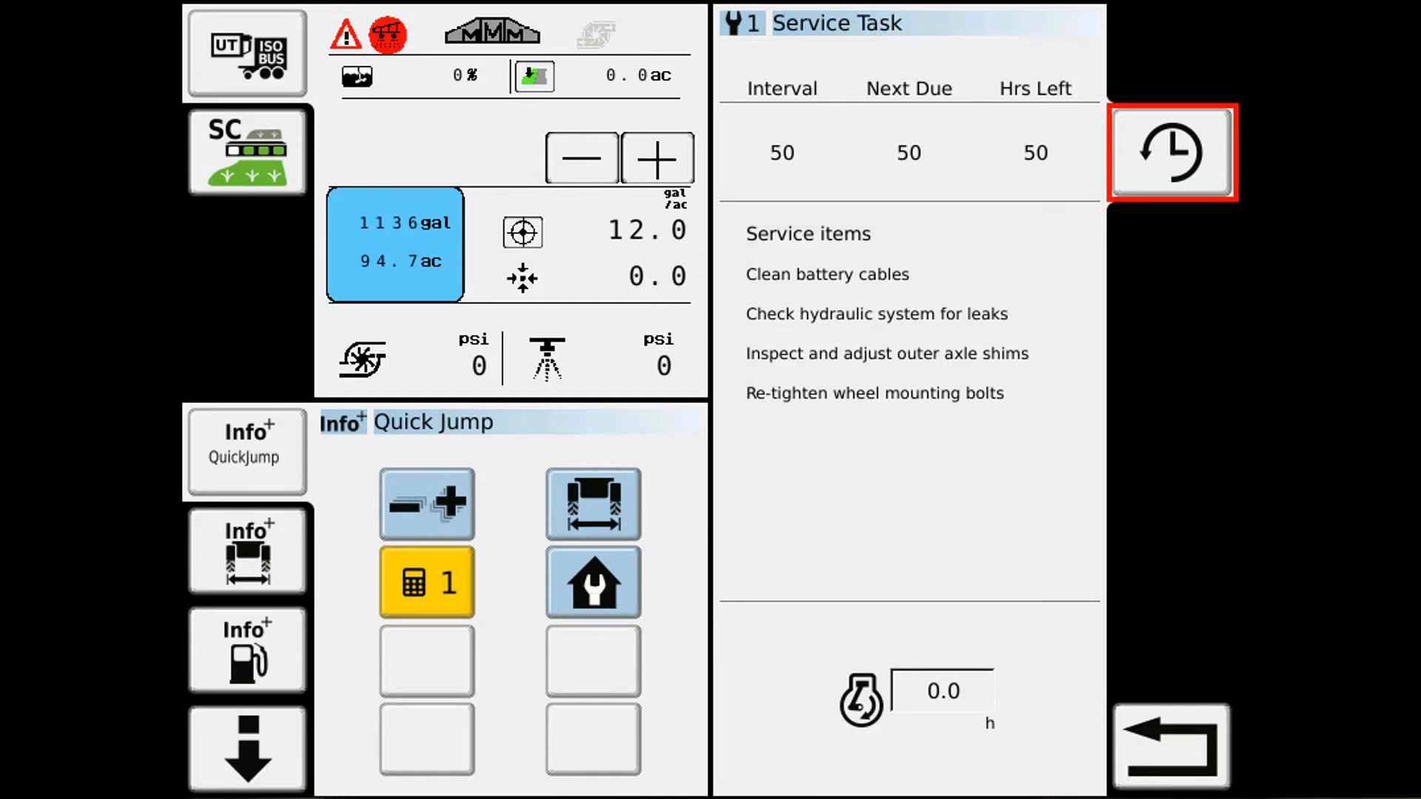
{"action": "mouse_move", "coordinate": [1169, 152]}
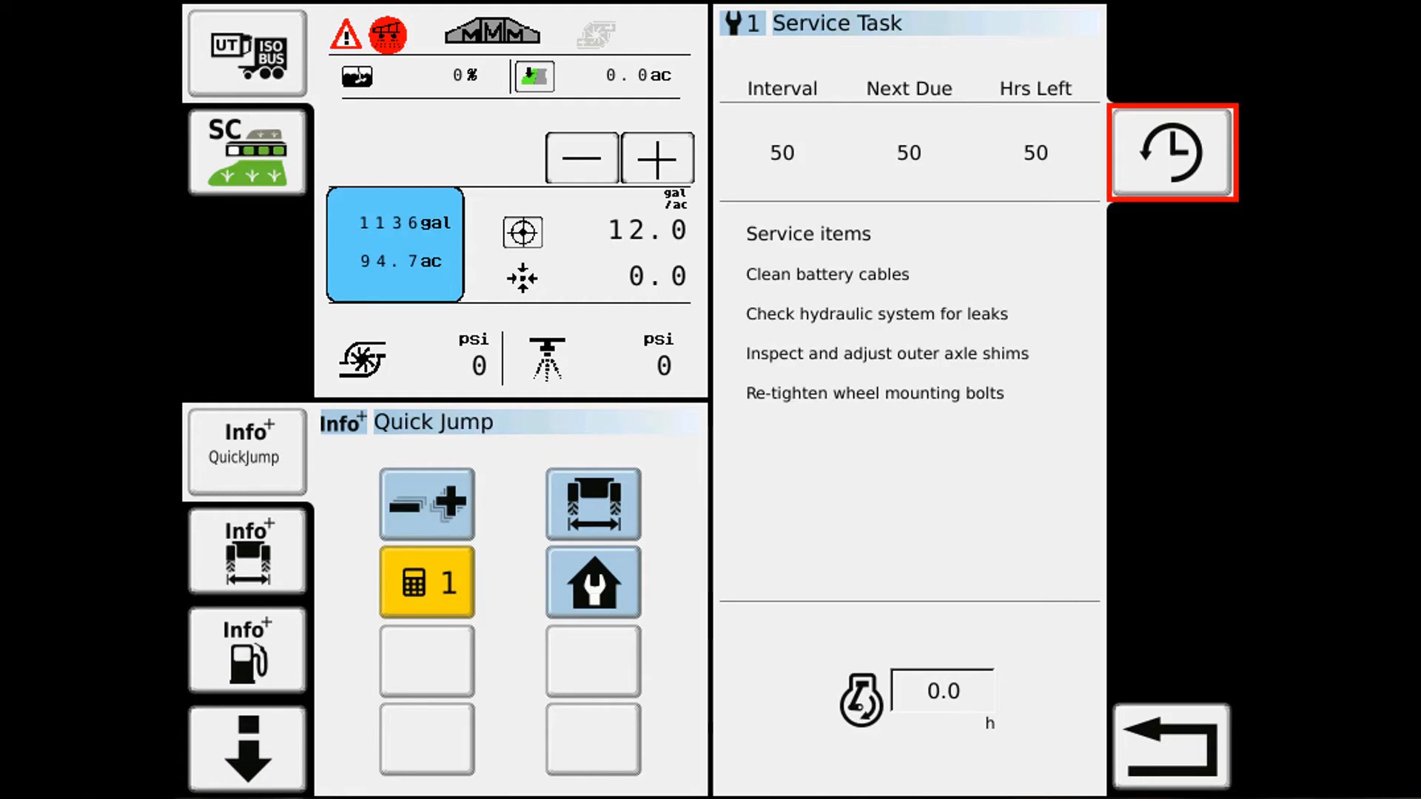
{"action": "left_click", "coordinate": [1170, 151]}
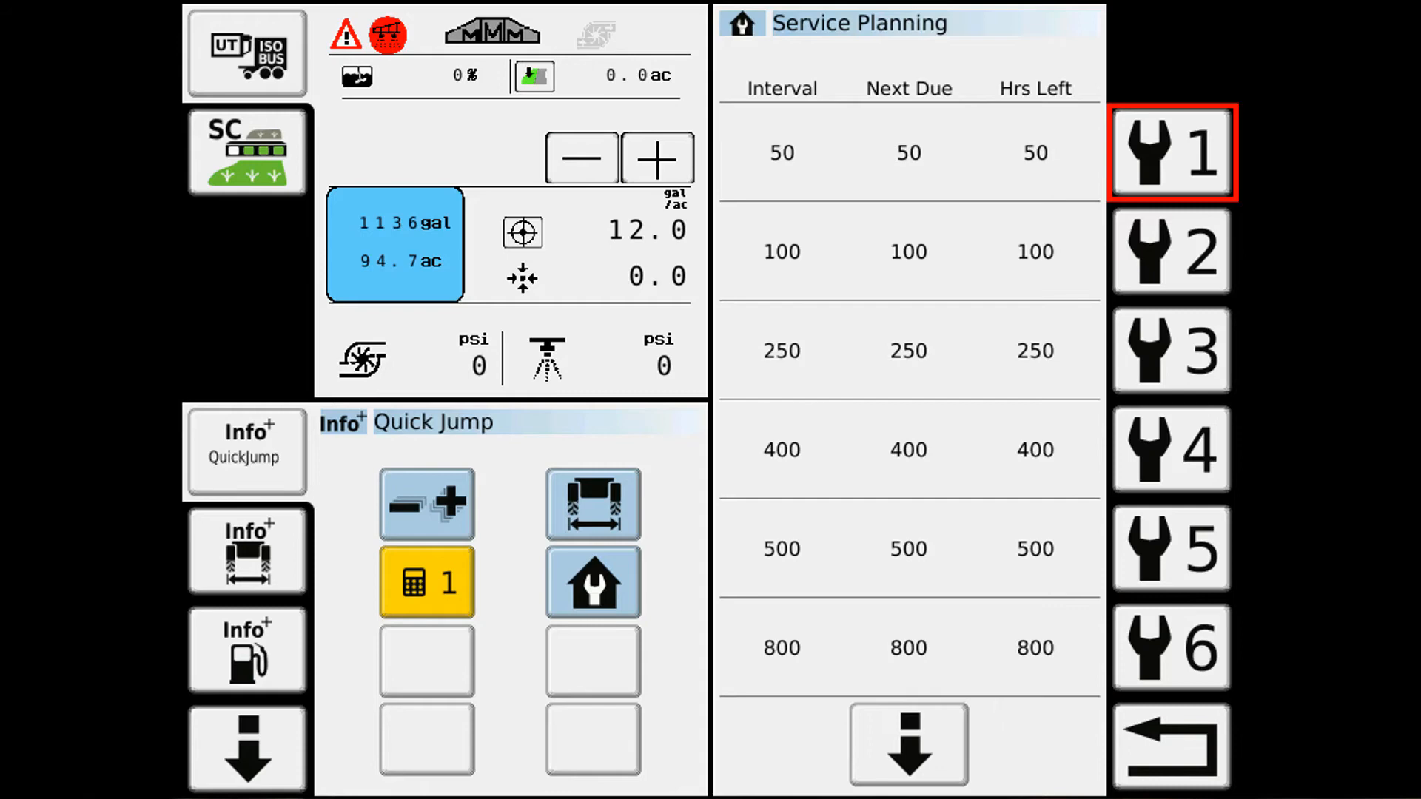